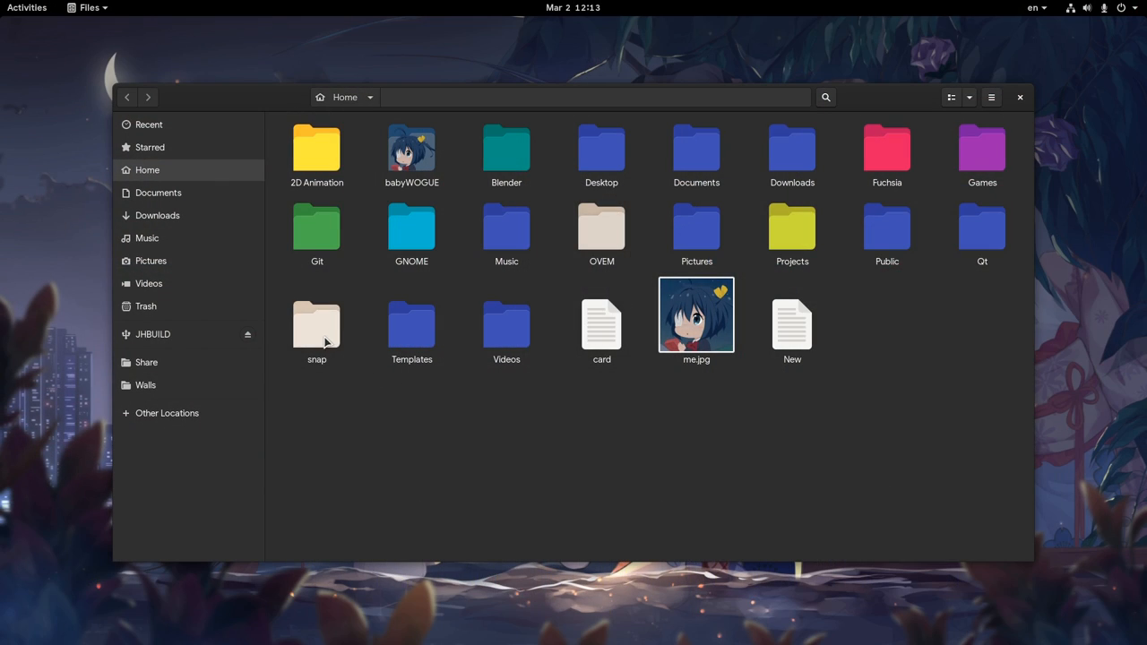
Open the snap folder's Properties and start the Select Custom Icon chooser.
right_click(315, 327)
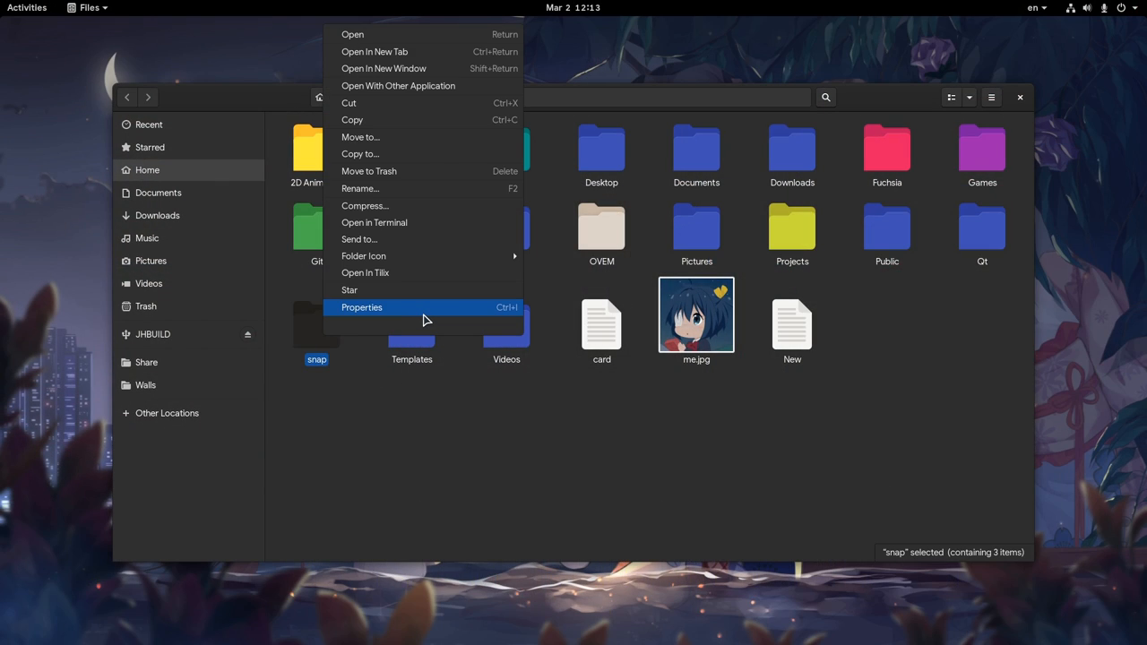
click(362, 309)
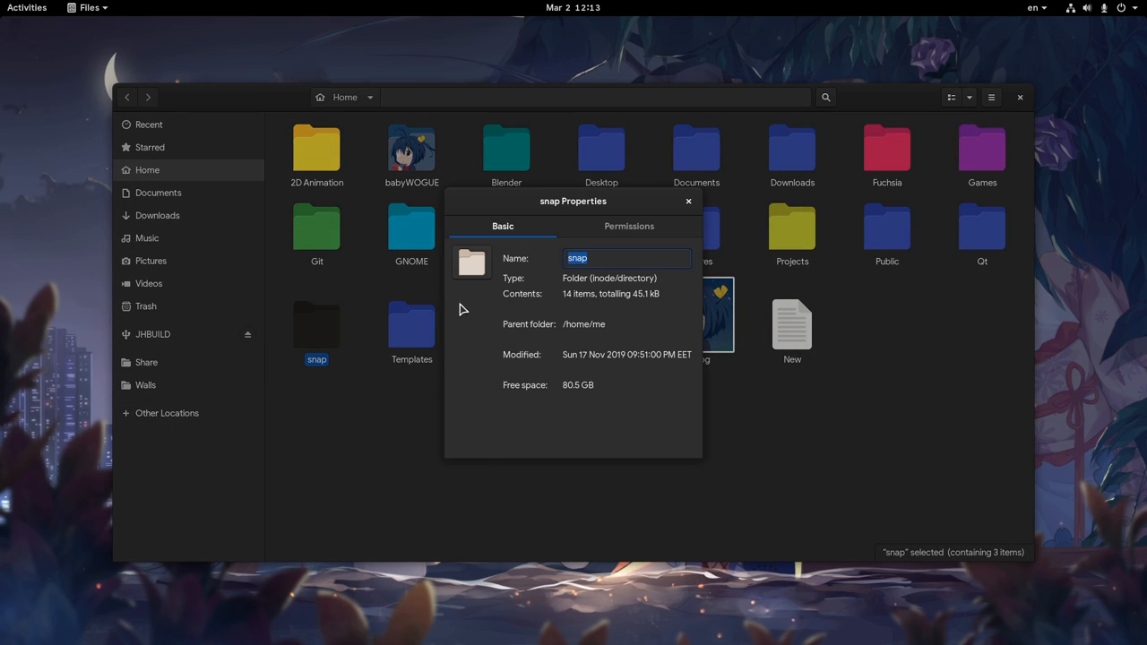
mouse_move(475, 279)
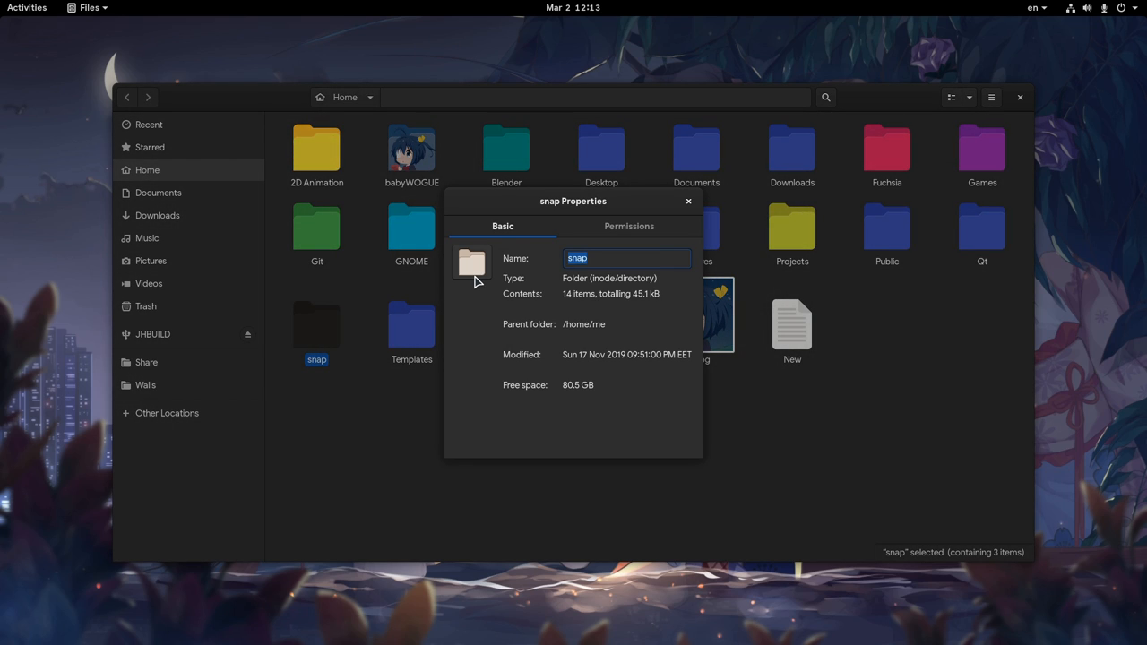
click(472, 262)
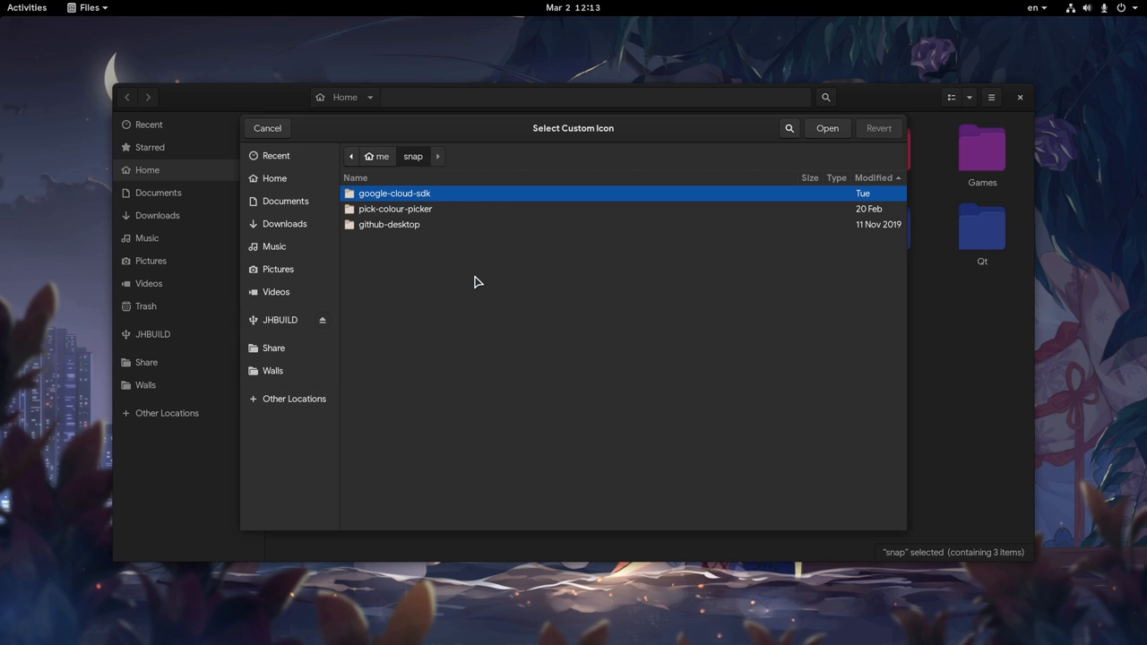
mouse_move(488, 253)
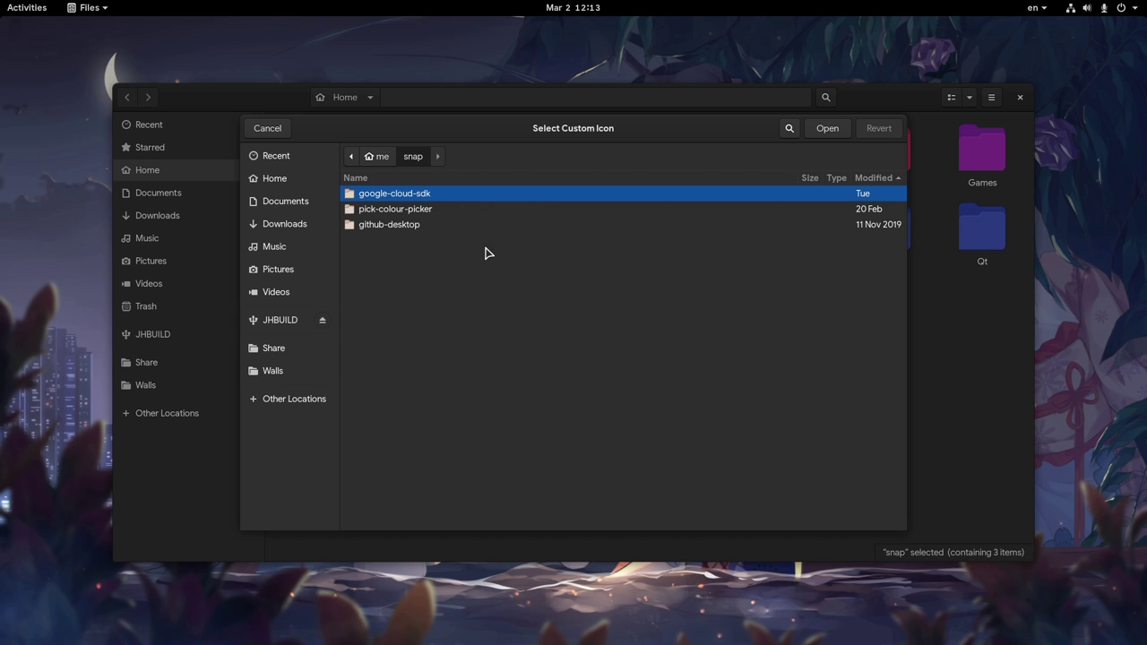
mouse_move(548, 290)
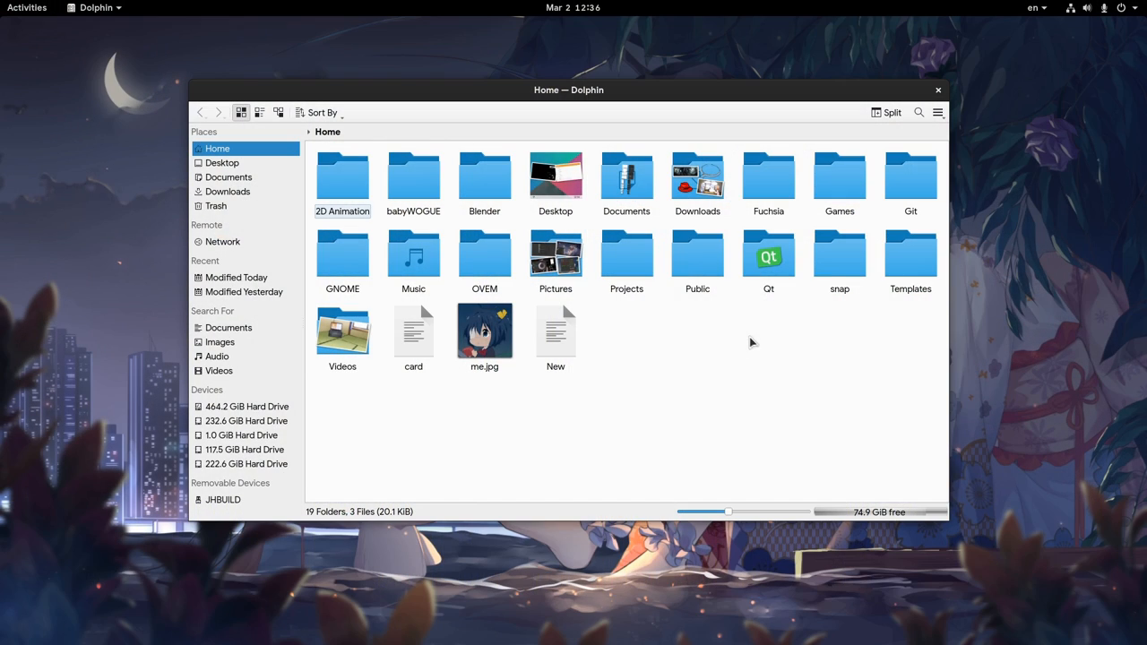
Open the snap folder's Properties and its icon picker in Dolphin.
right_click(838, 255)
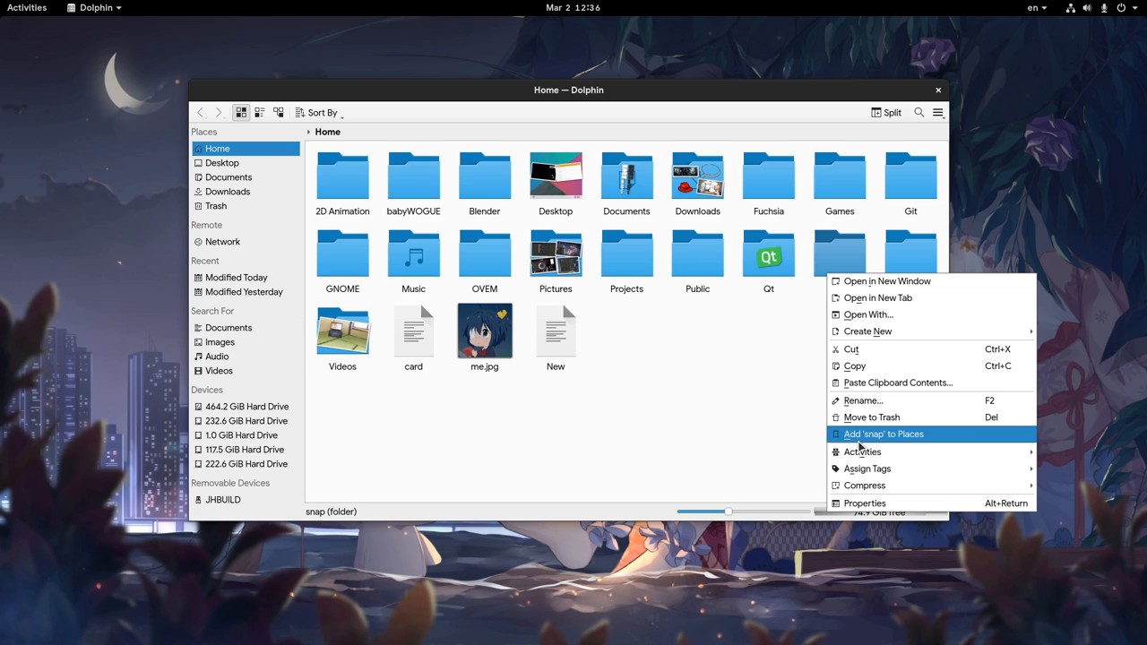
click(863, 502)
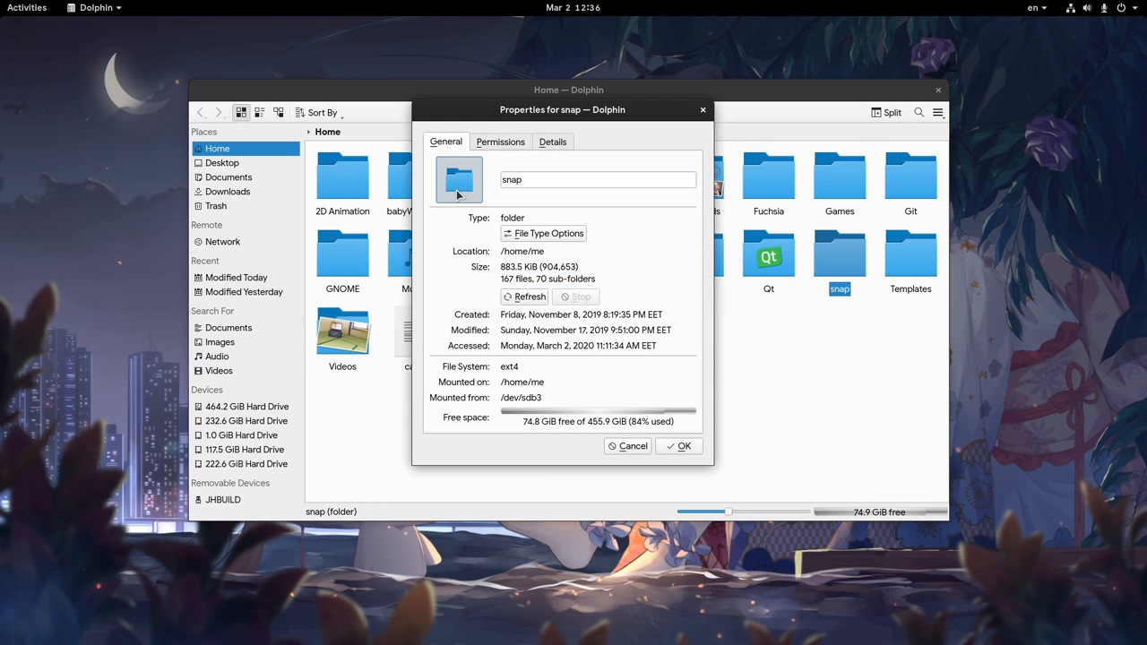
click(459, 179)
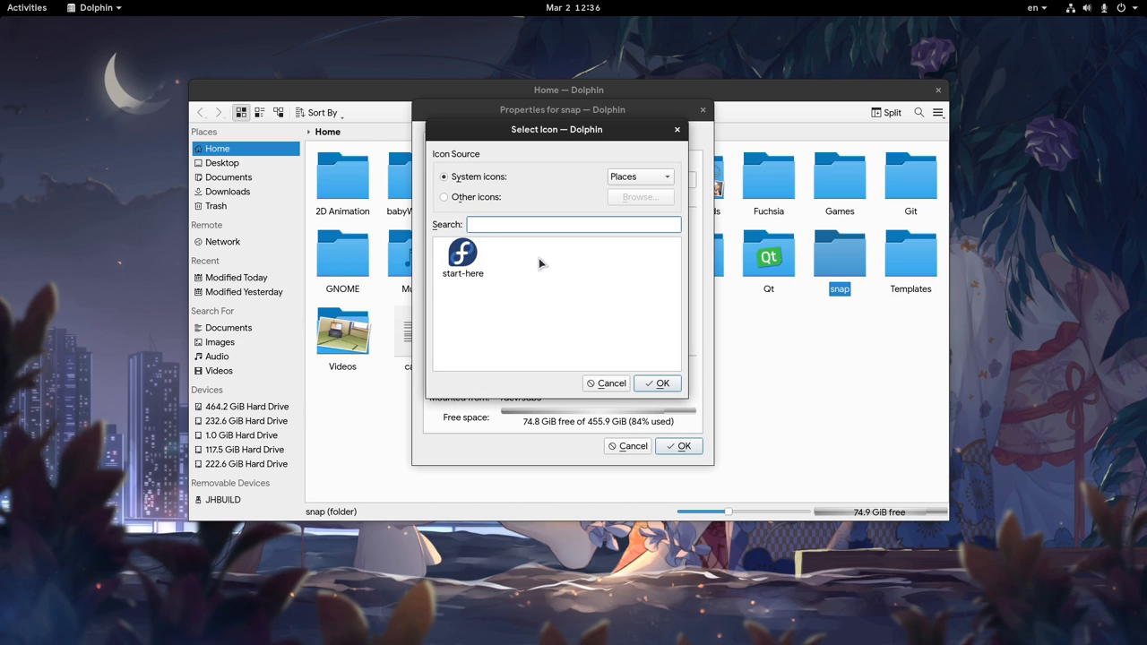
mouse_move(581, 290)
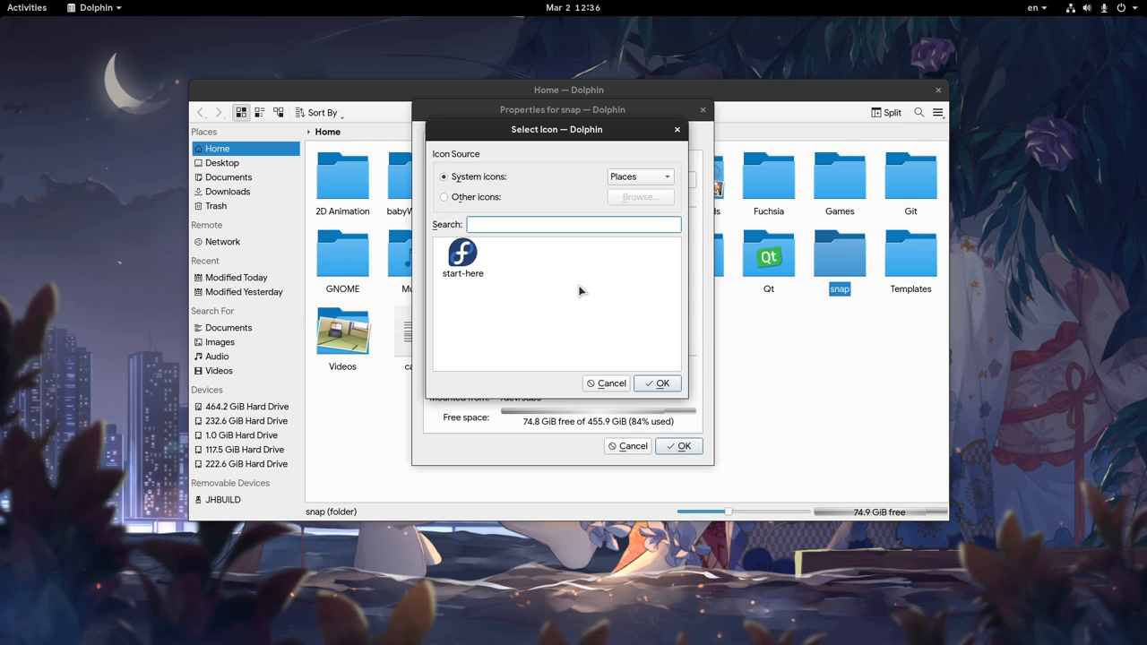
mouse_move(584, 294)
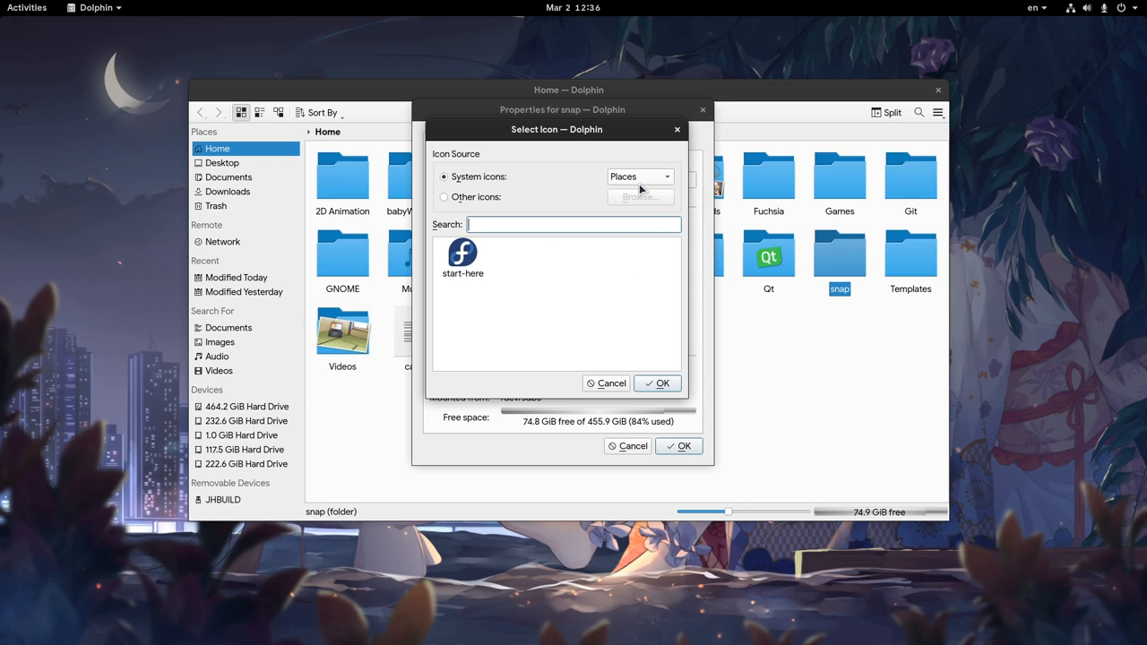
Switch the System icons category from Places to All and browse the list.
click(637, 178)
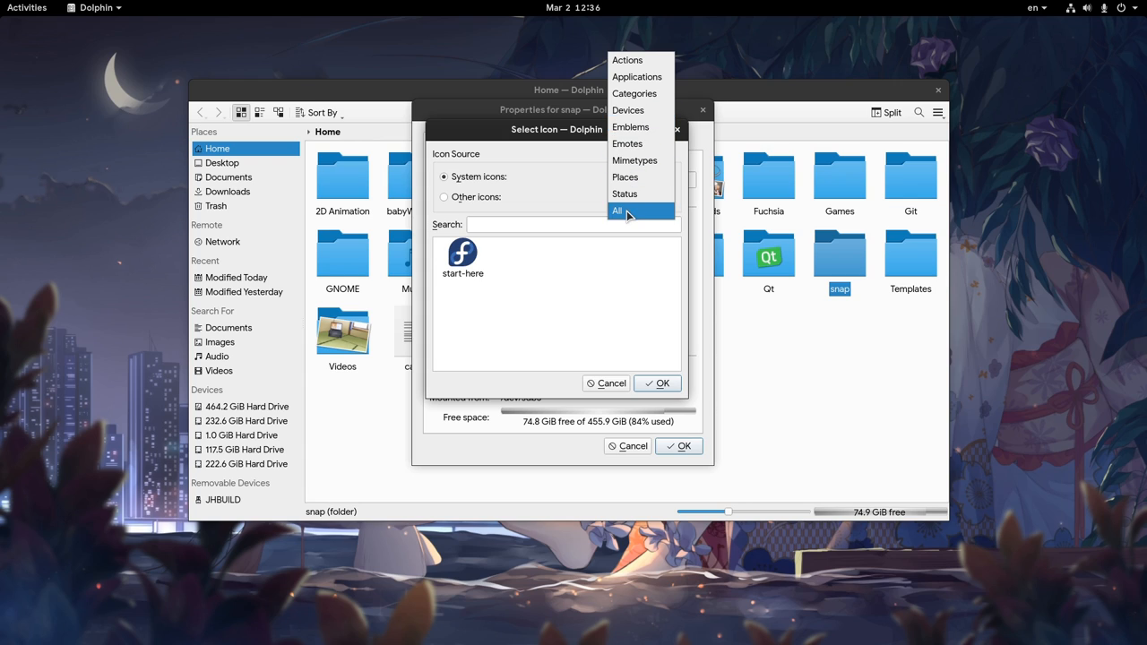
click(616, 211)
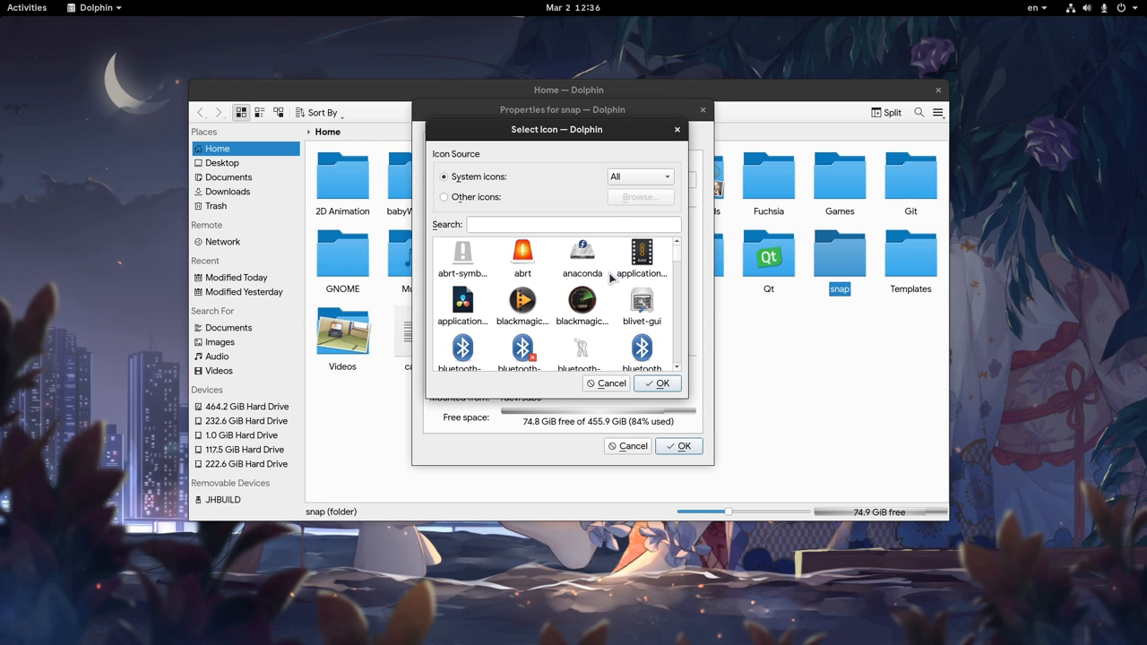
scroll(down, 3)
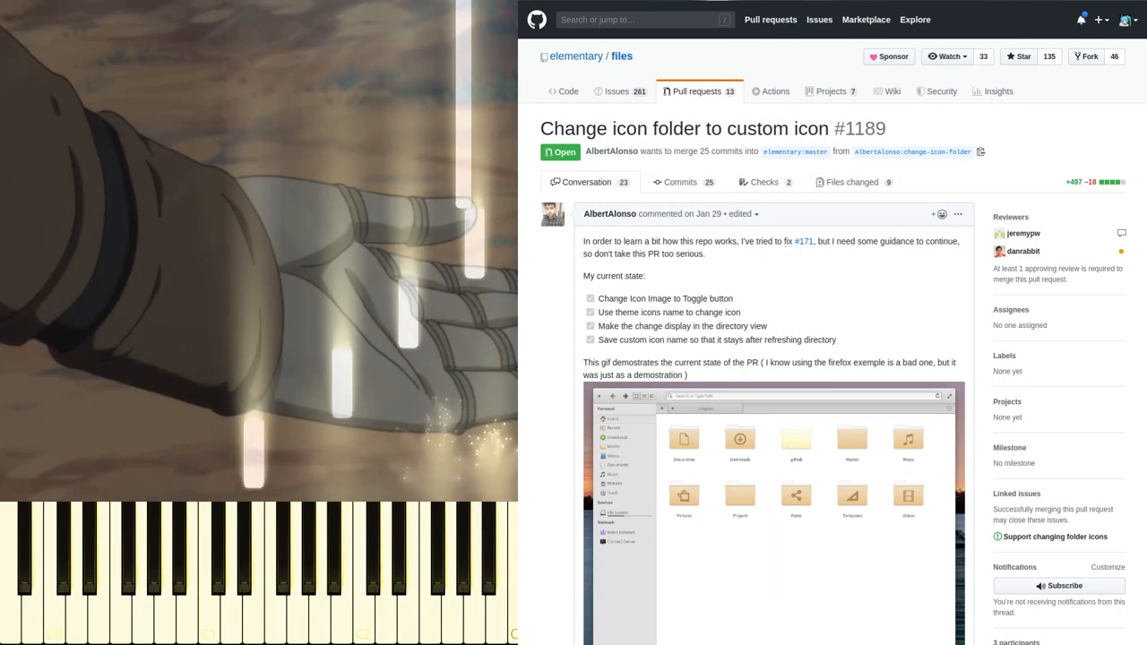
scroll(down, 3)
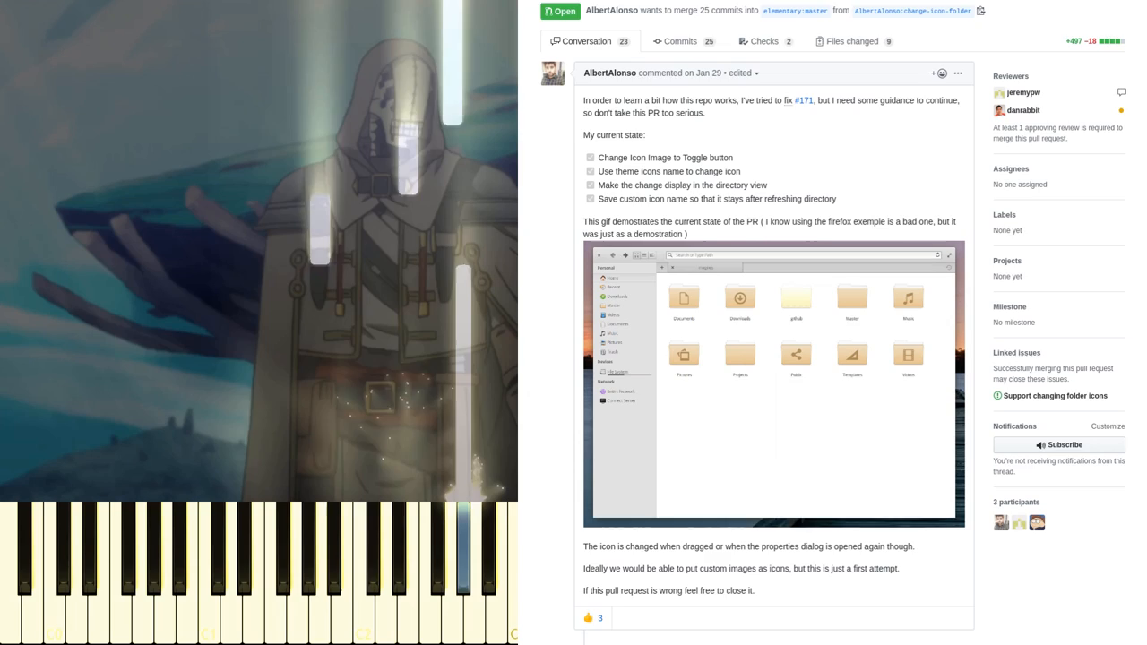
scroll(down, 3)
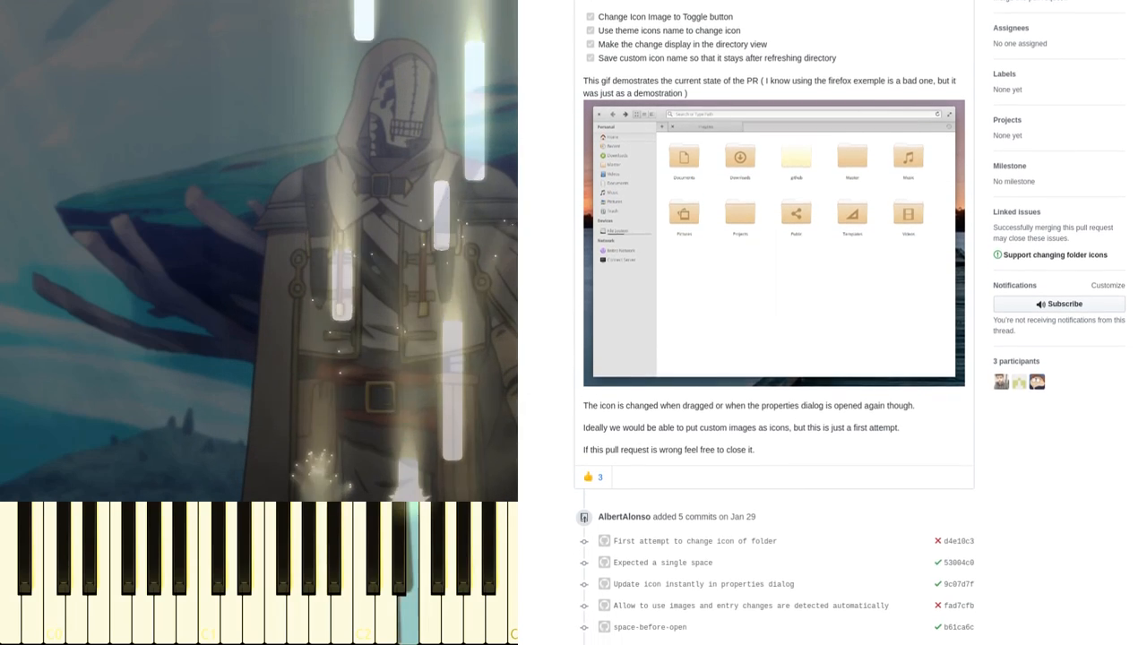
scroll(down, 3)
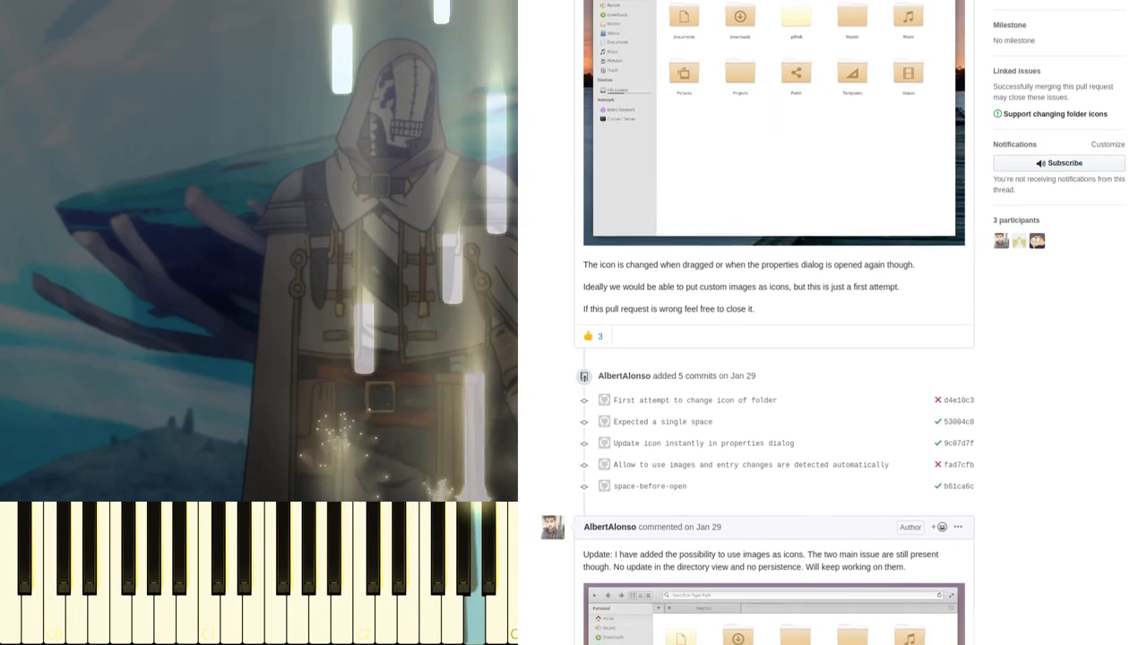
scroll(down, 3)
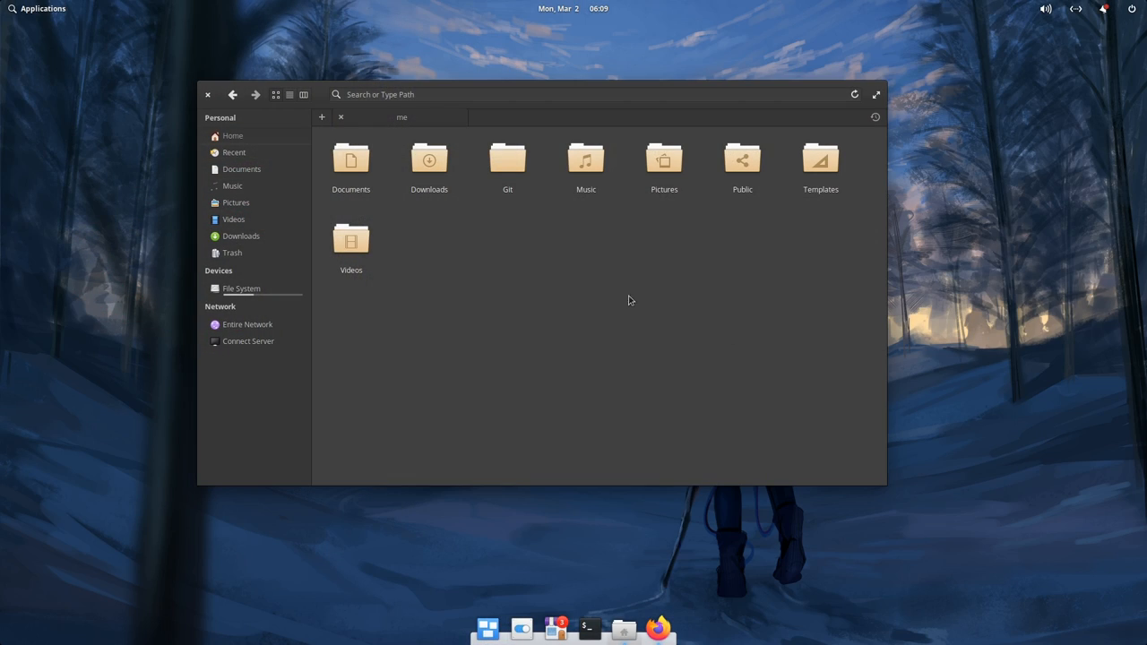
Create a new folder named 'Scripts' in the home folder via New > Folder.
right_click(627, 301)
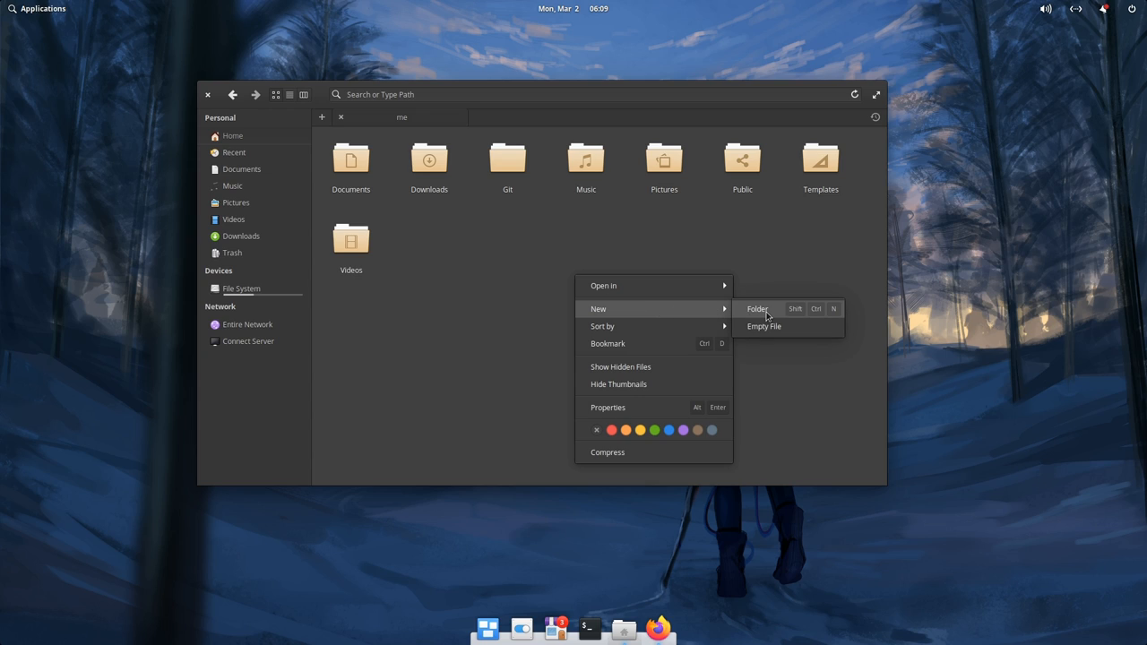
click(756, 309)
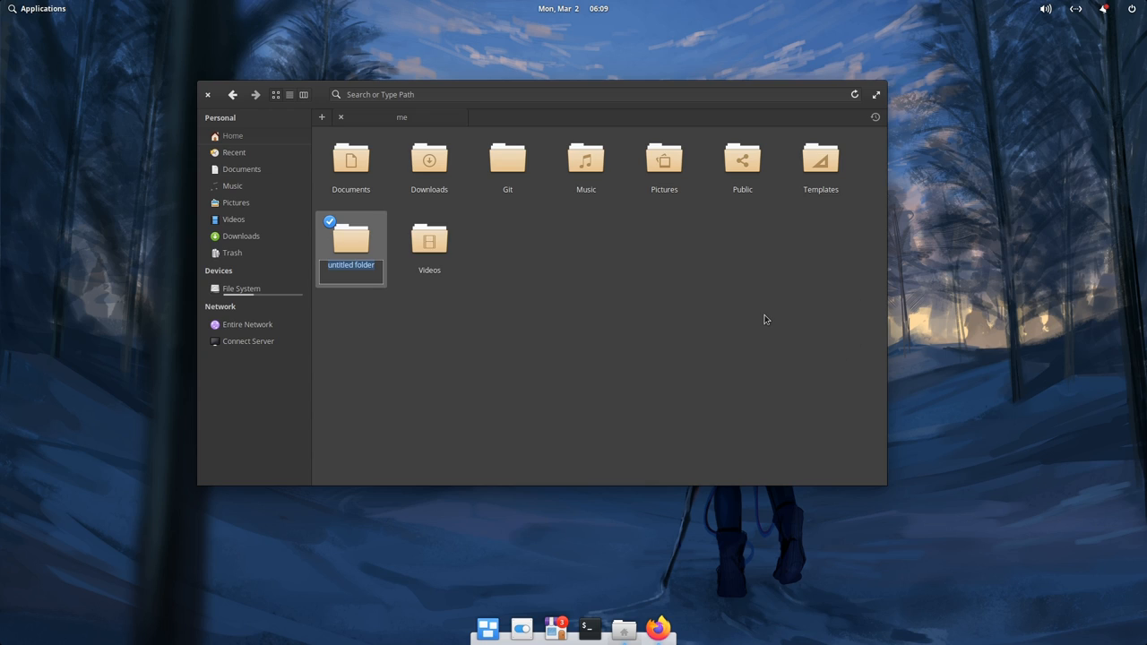
text(Scripts)
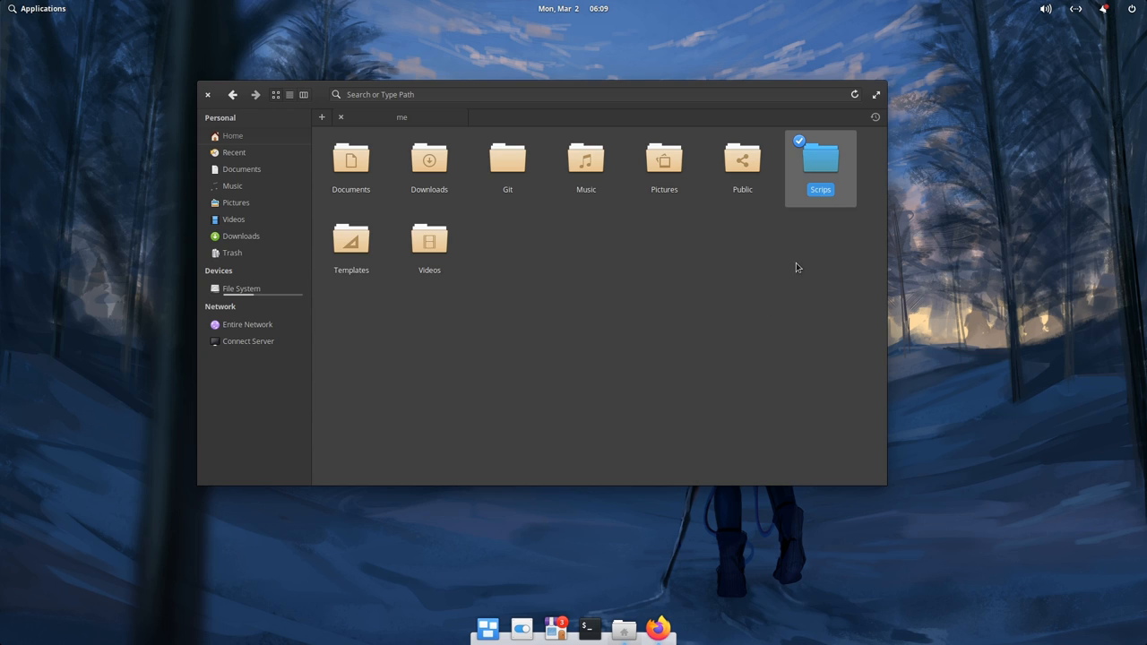
right_click(820, 165)
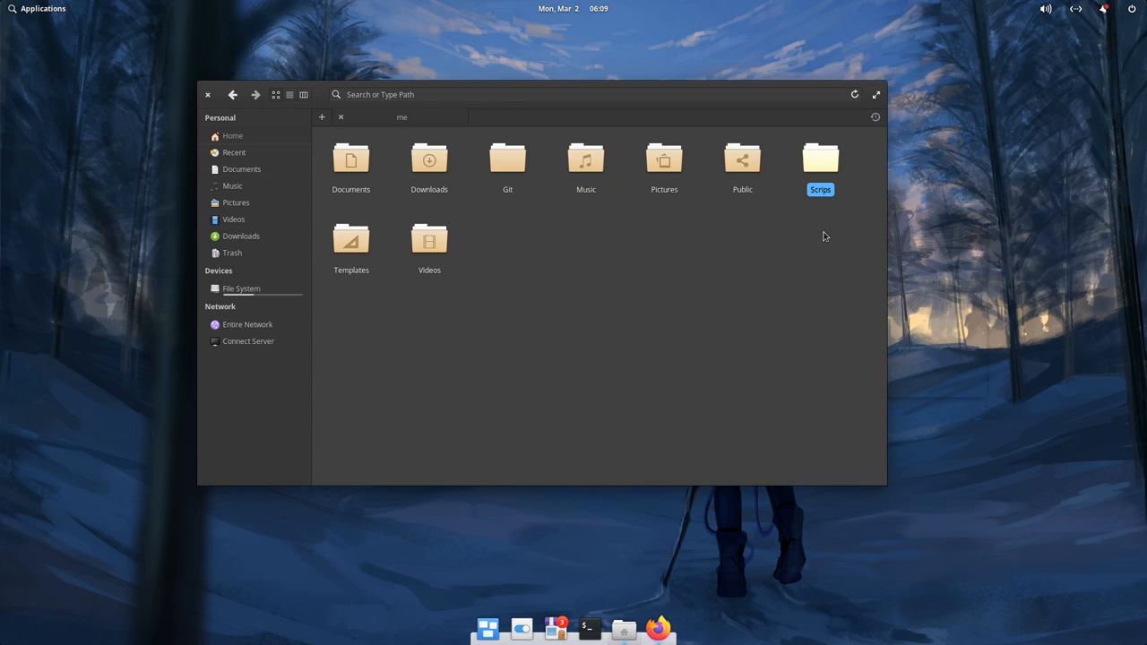
Open the Scrips folder's Properties and its custom icon chooser.
right_click(821, 162)
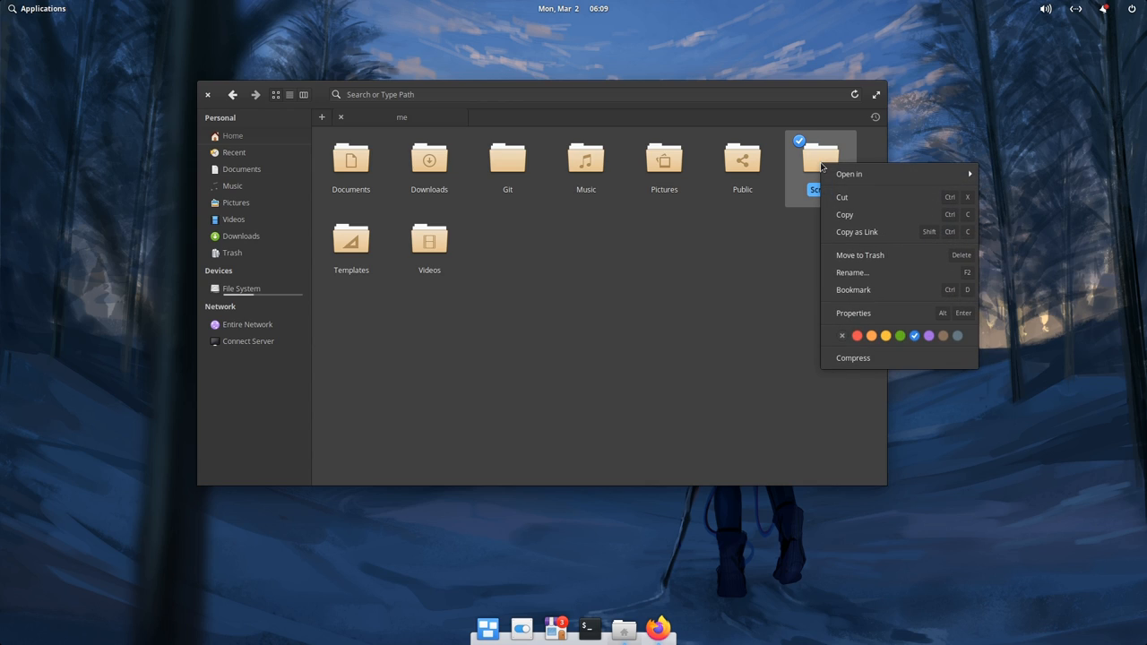
mouse_move(850, 309)
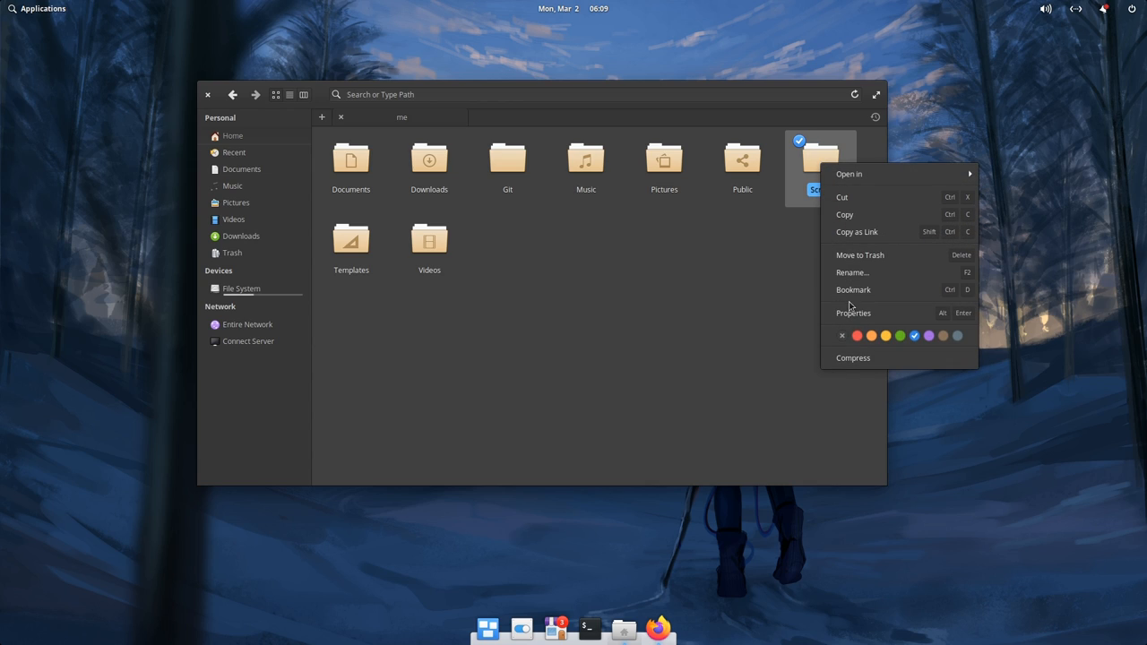
click(853, 312)
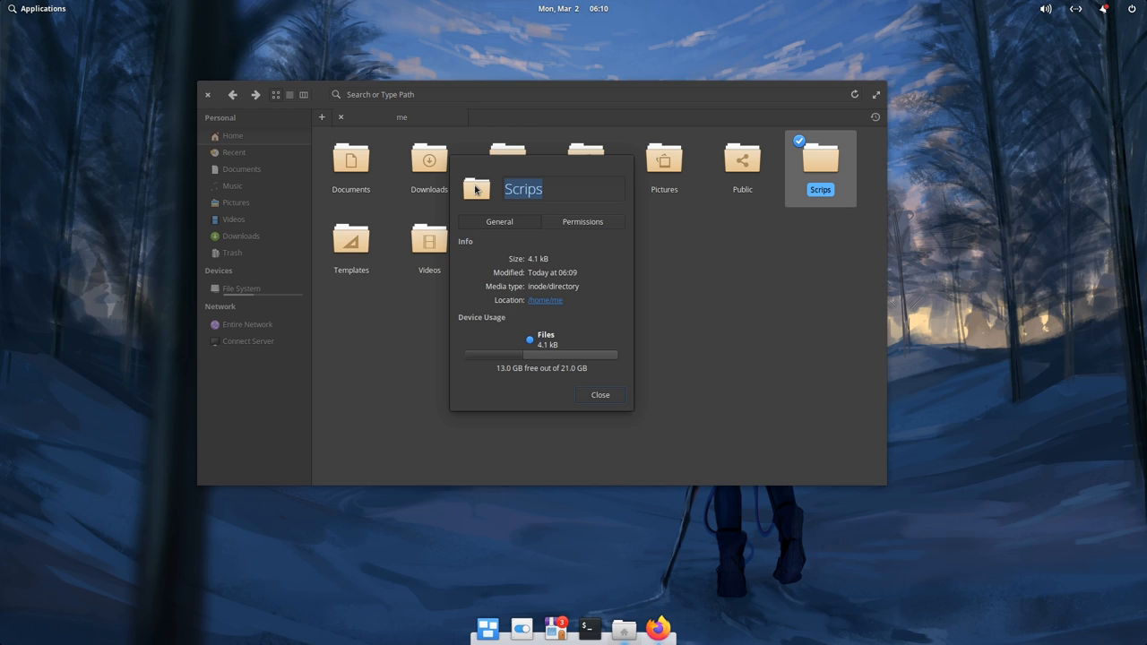
click(476, 188)
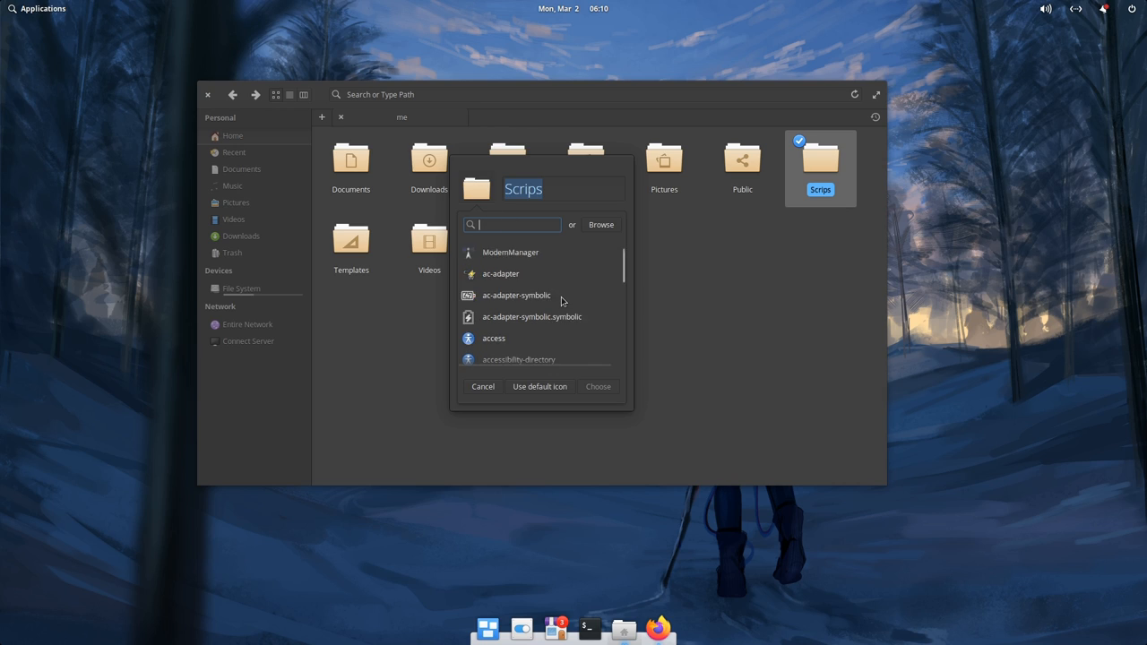
Search 'term', choose the utilities-terminal icon for the folder and close Properties.
scroll(down, 3)
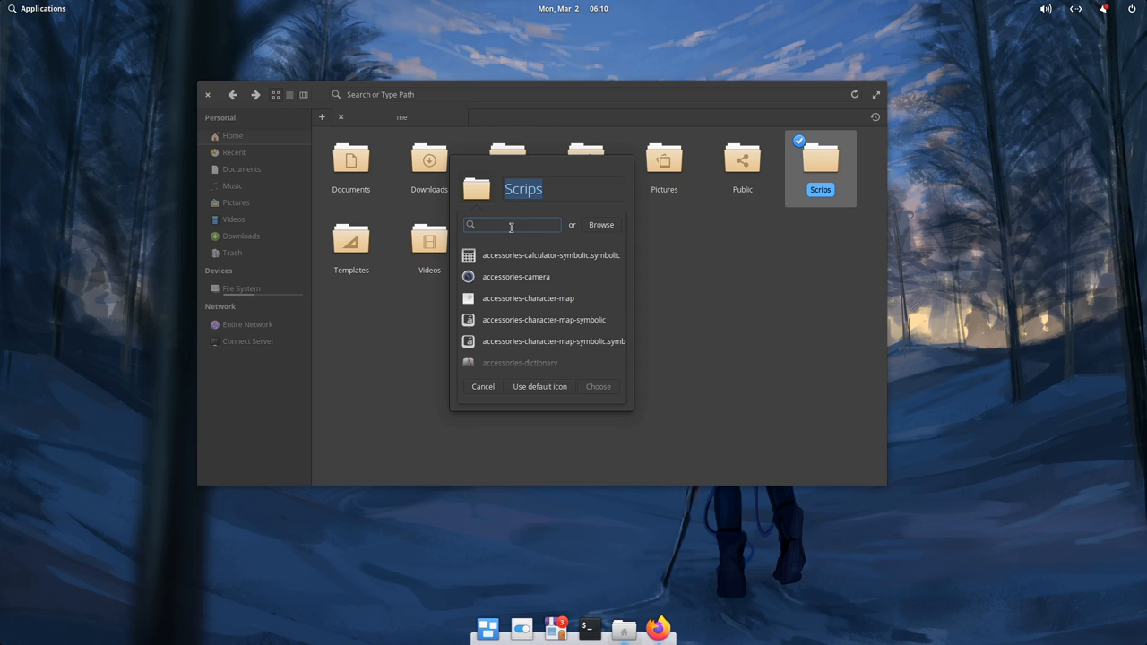
text(termi)
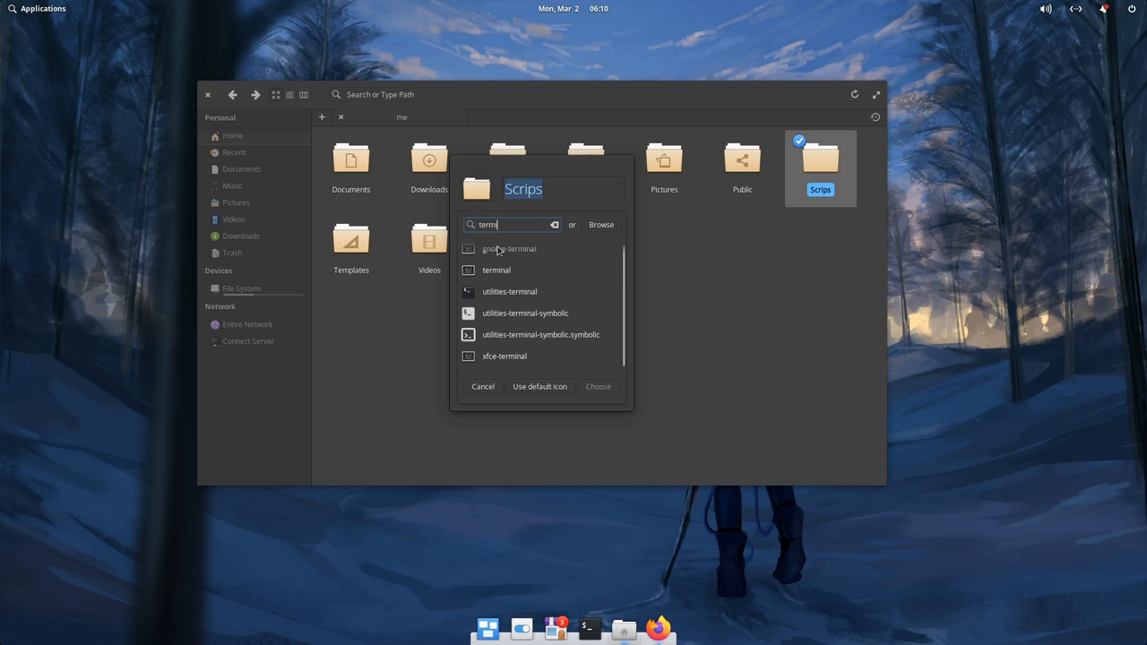
click(509, 290)
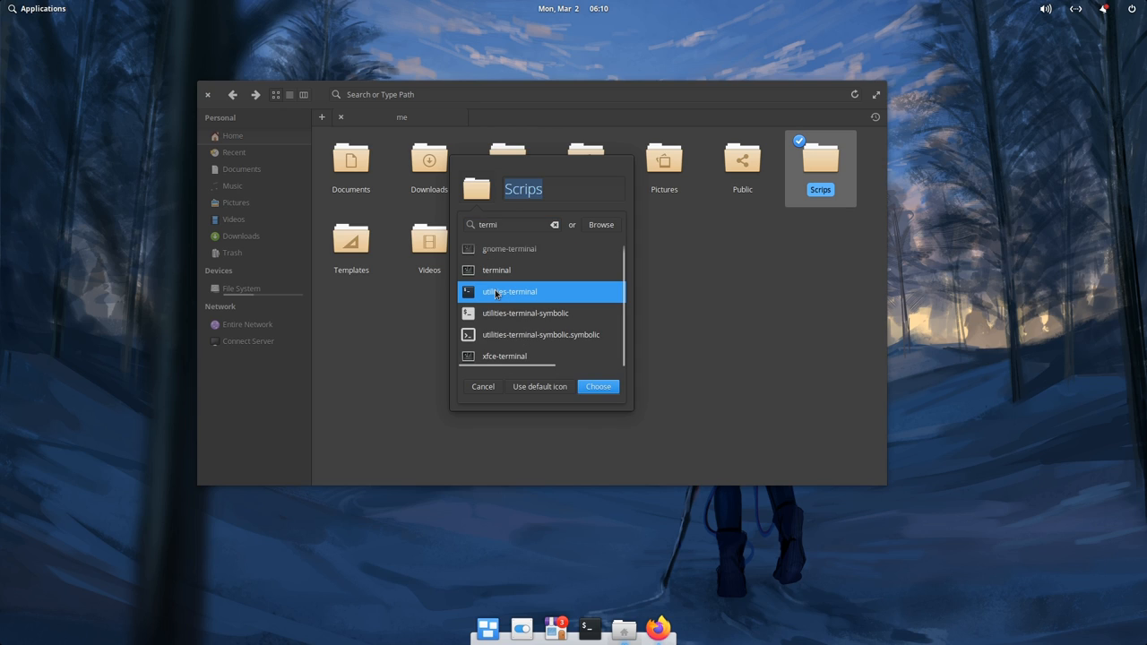
mouse_move(556, 390)
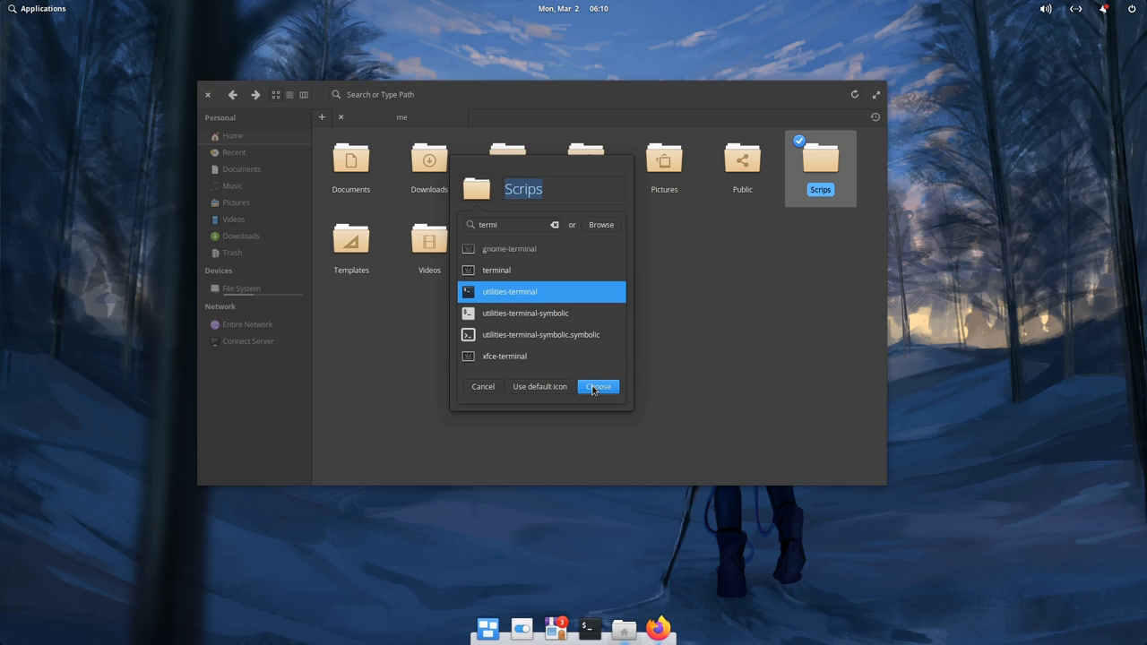
click(598, 388)
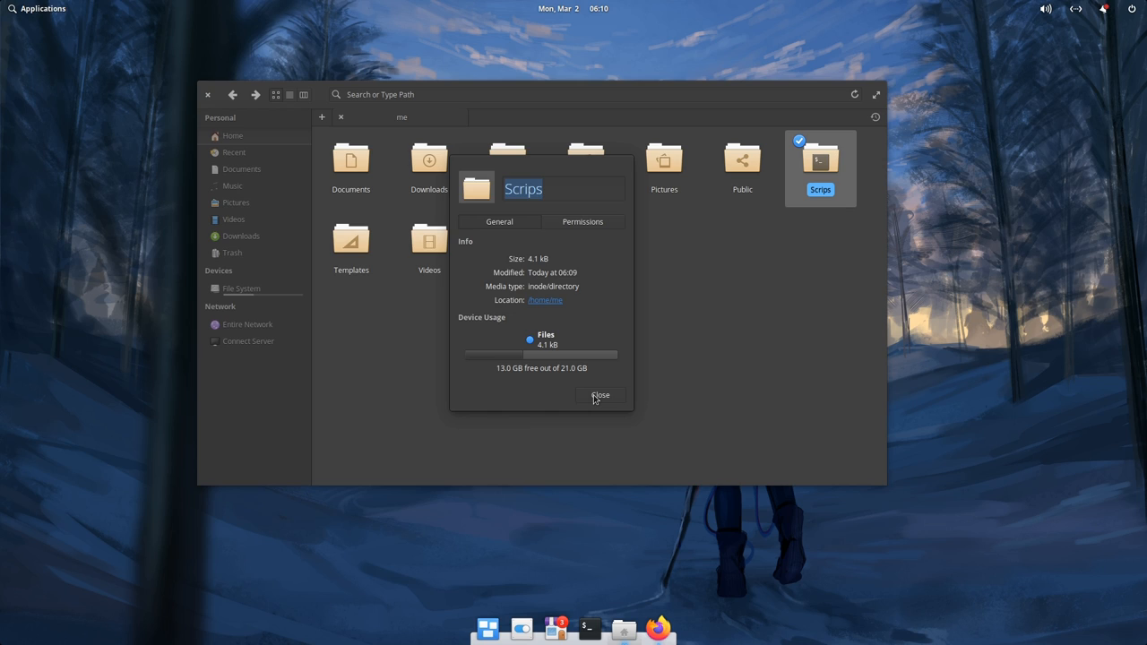
click(599, 397)
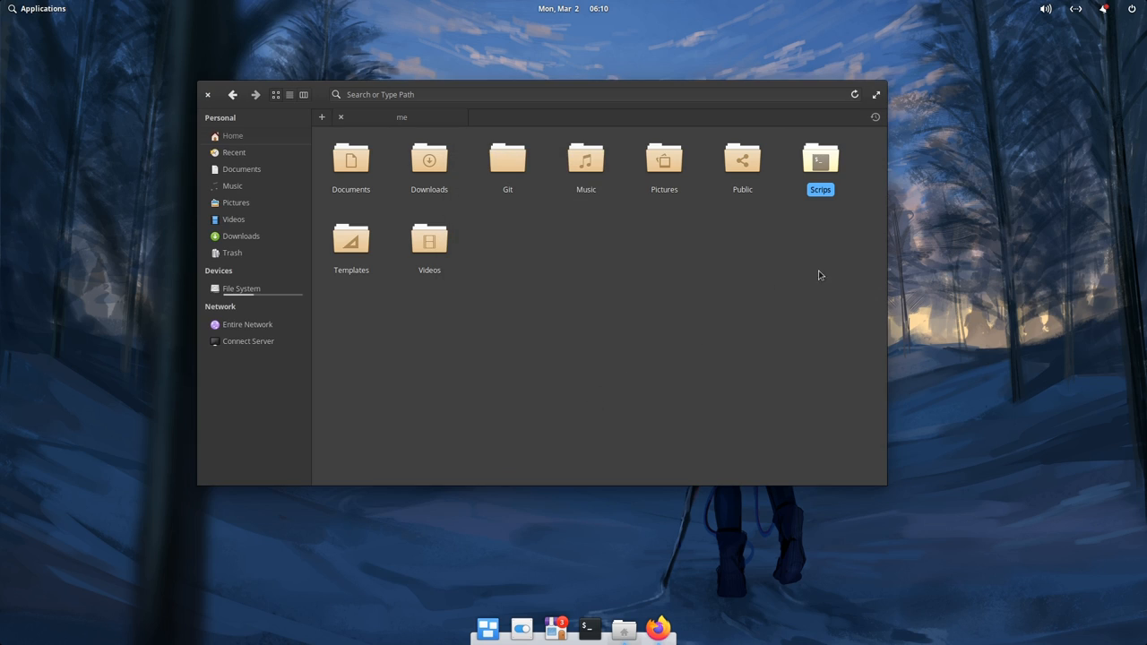
mouse_move(777, 286)
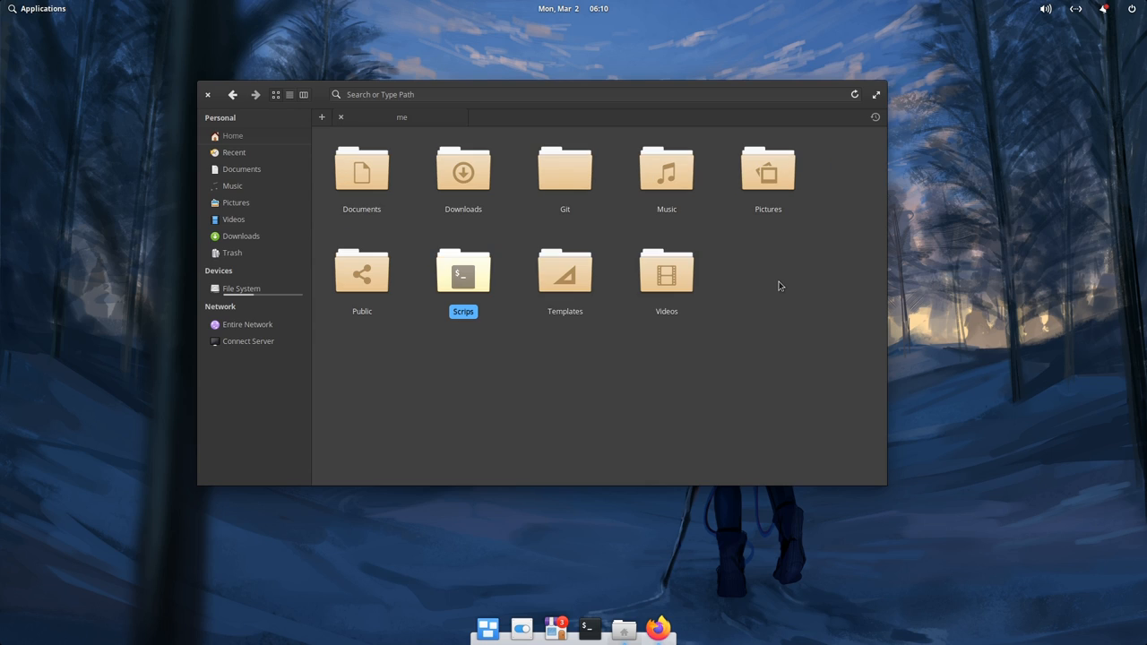
mouse_move(523, 349)
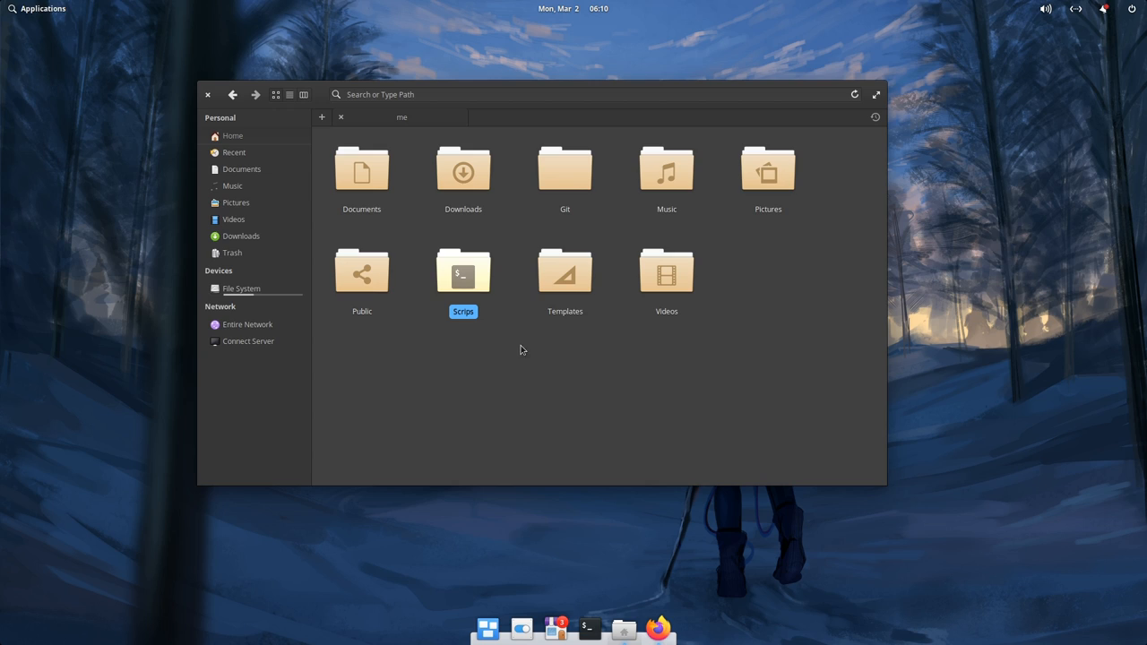
mouse_move(463, 273)
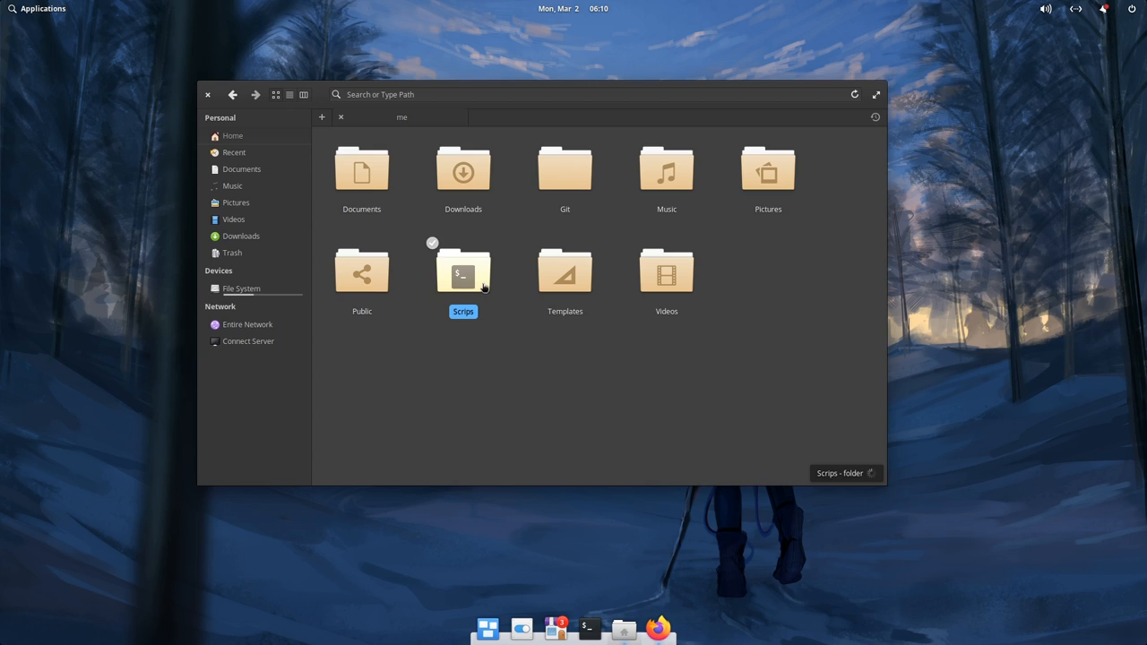
Select the Scrips folder to show it as empty with zero files.
click(462, 273)
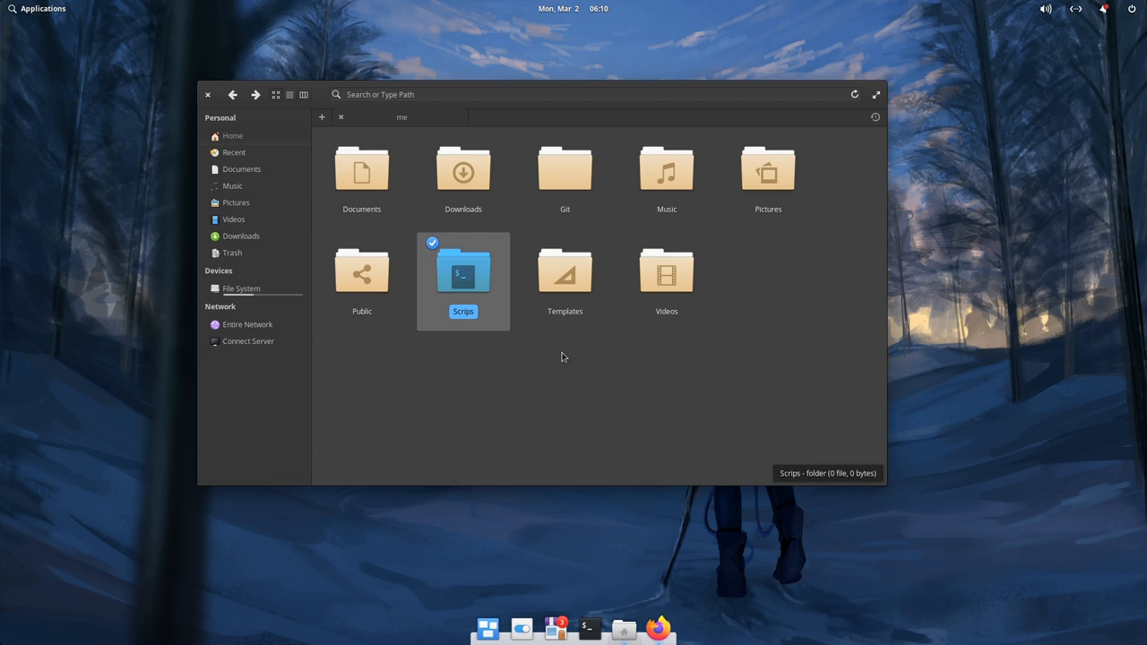